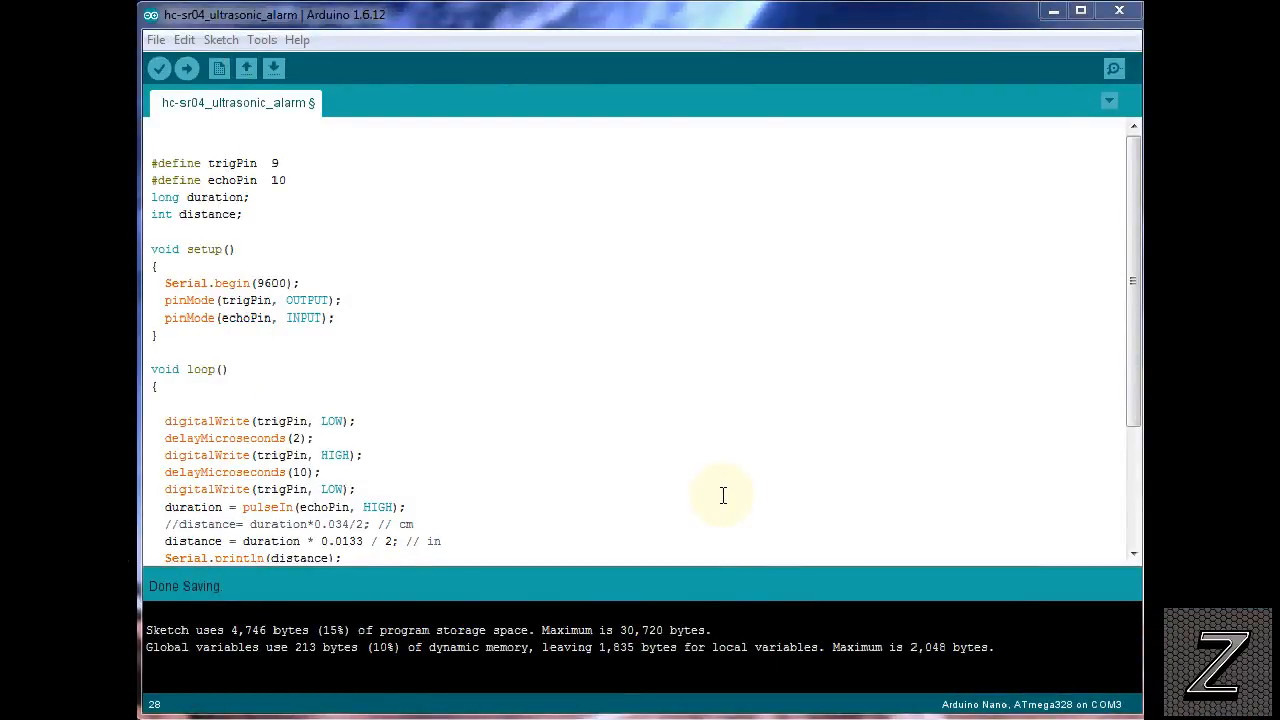
{"action": "mouse_move", "coordinate": [326, 216]}
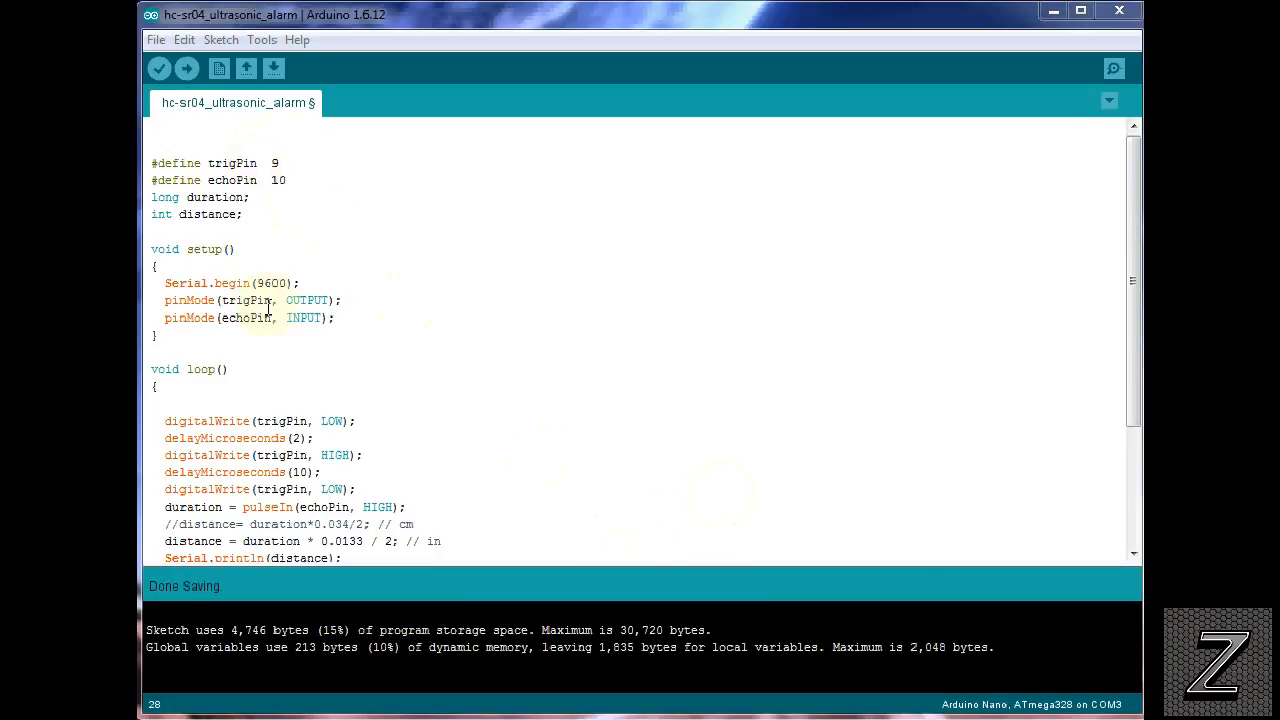
{"action": "mouse_move", "coordinate": [374, 438]}
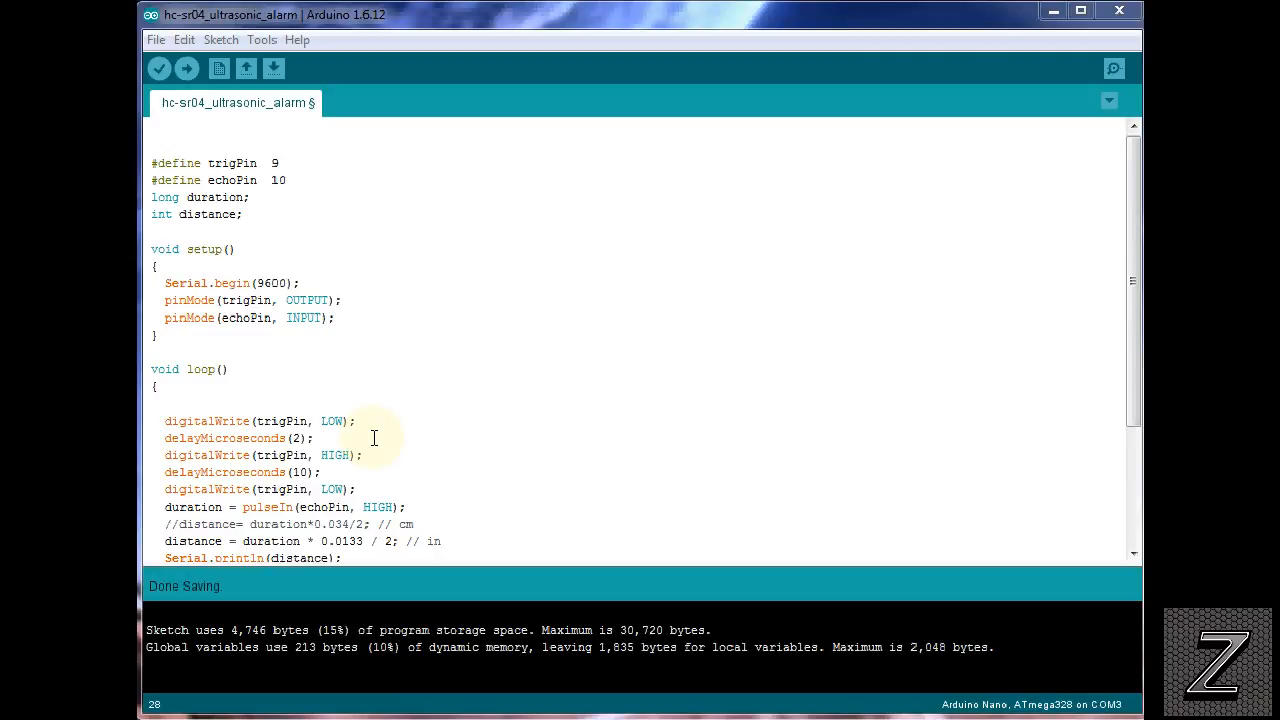
{"action": "mouse_move", "coordinate": [368, 456]}
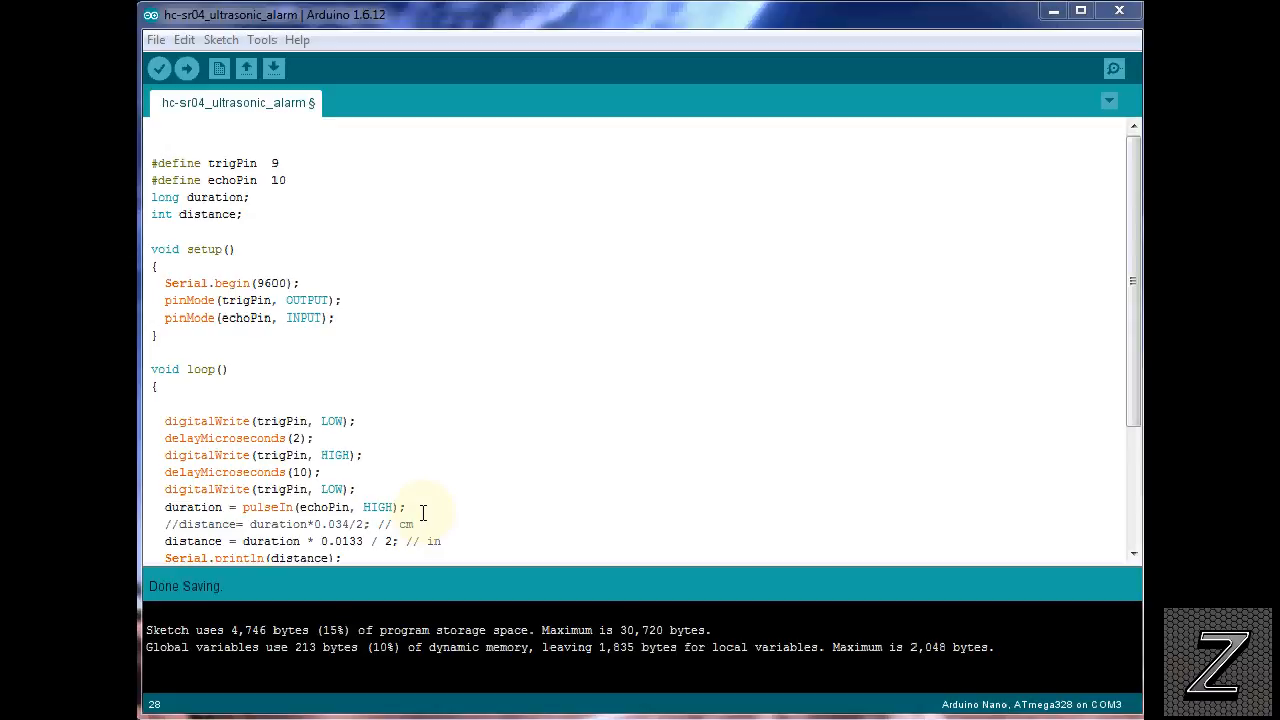
{"action": "mouse_move", "coordinate": [424, 512]}
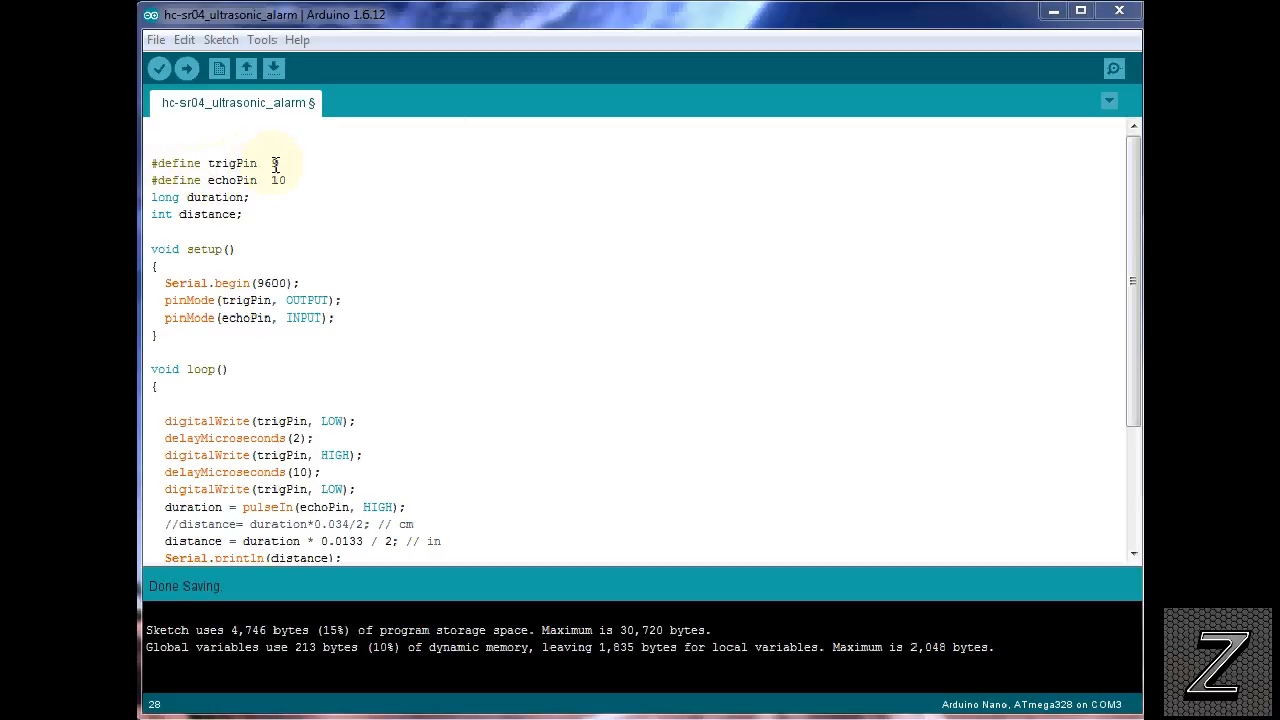
{"action": "type", "text": "9"}
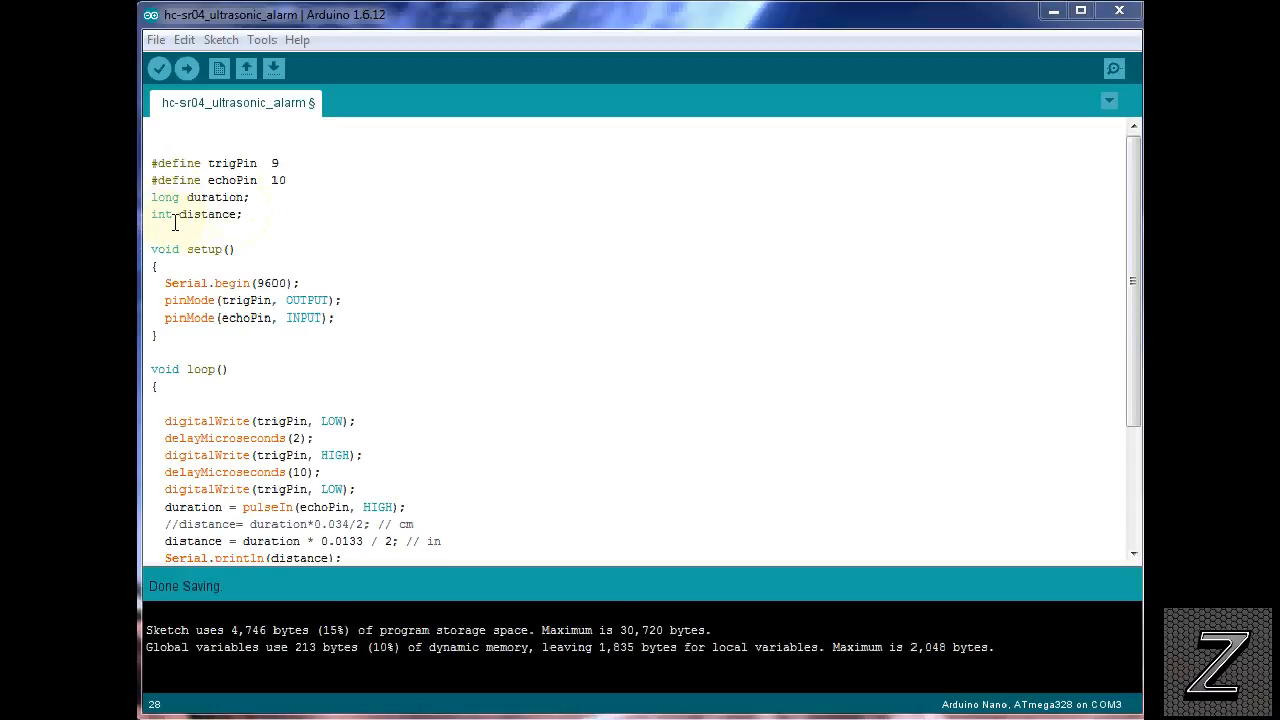
{"action": "mouse_move", "coordinate": [262, 248]}
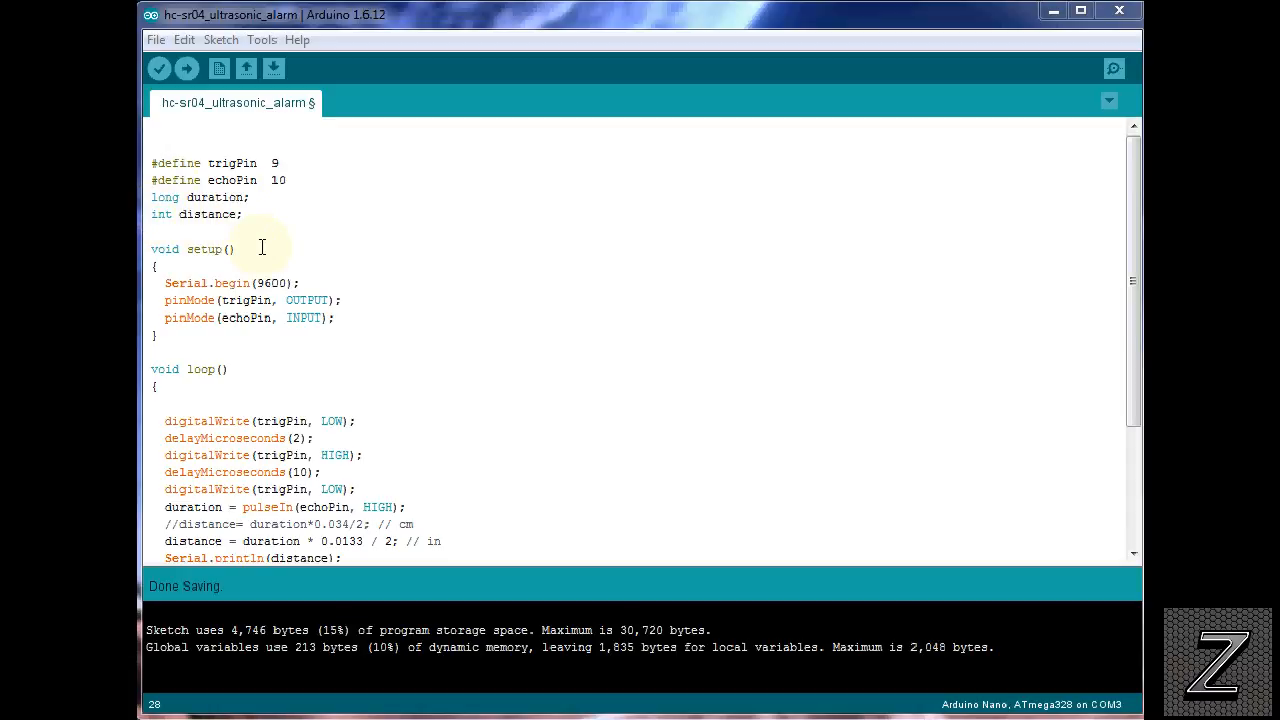
{"action": "mouse_move", "coordinate": [230, 284]}
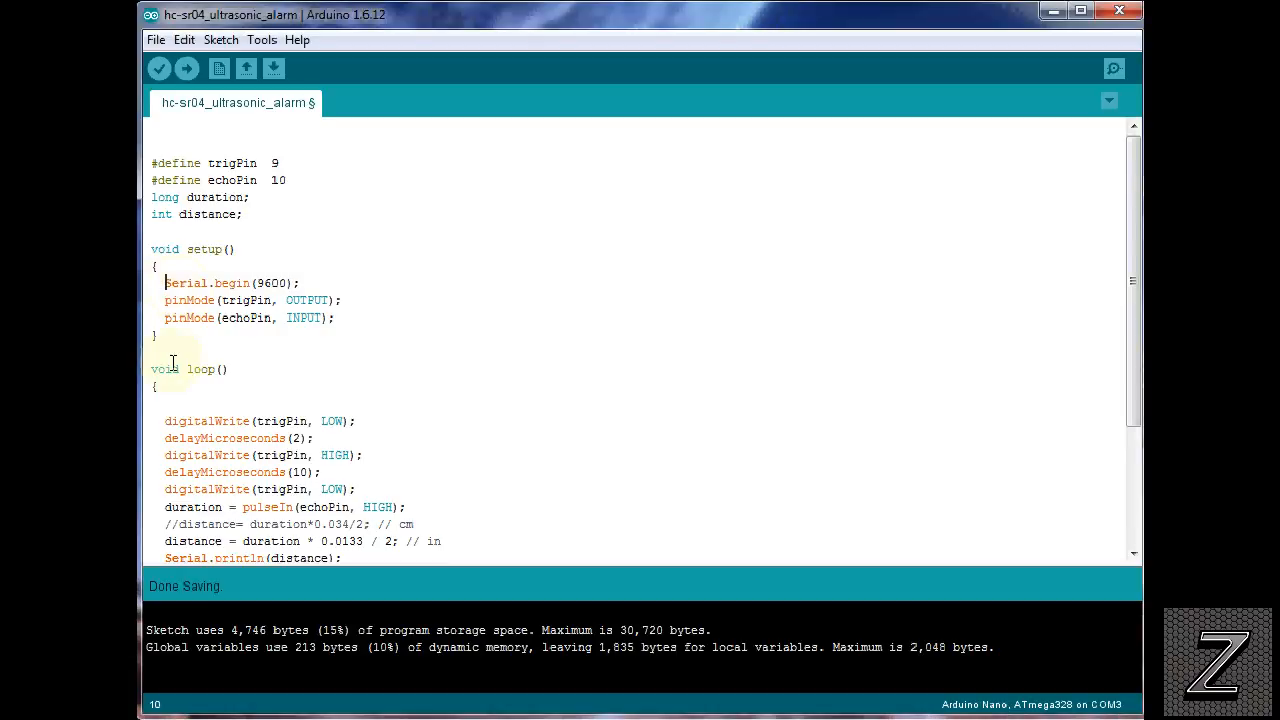
{"action": "type", "text": "//"}
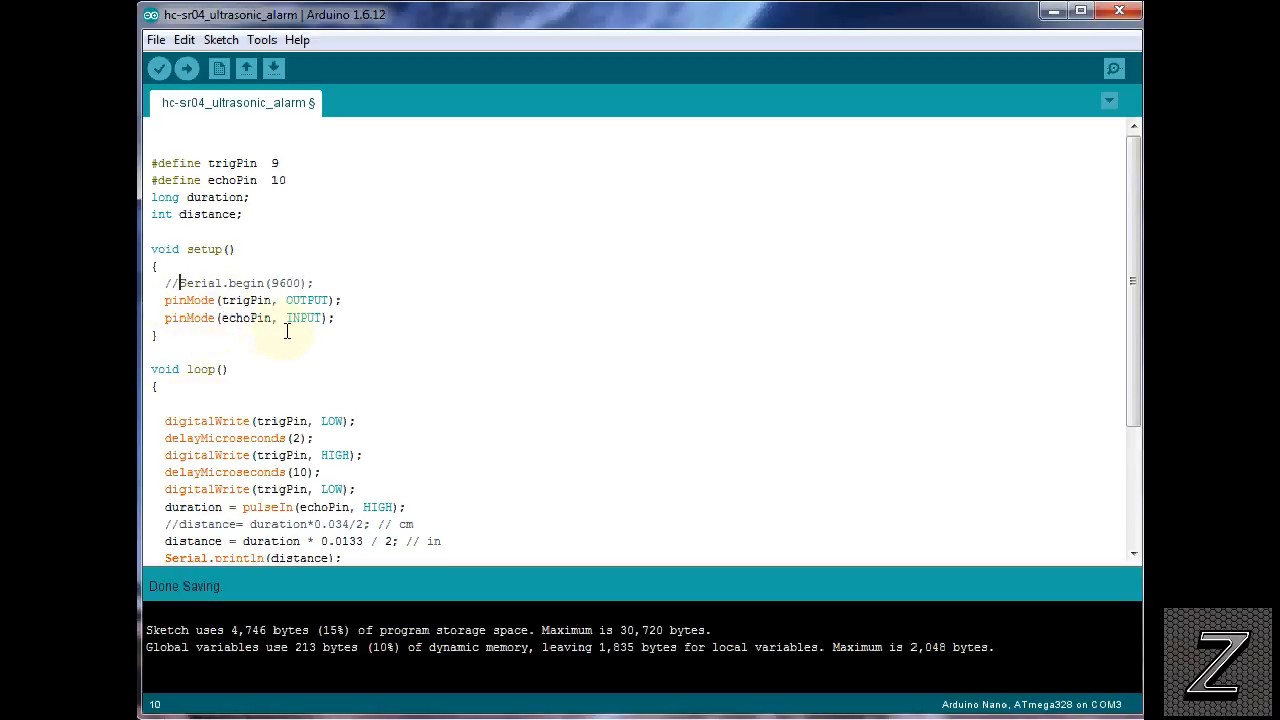
{"action": "scroll", "scroll_direction": "down", "scroll_amount": 3}
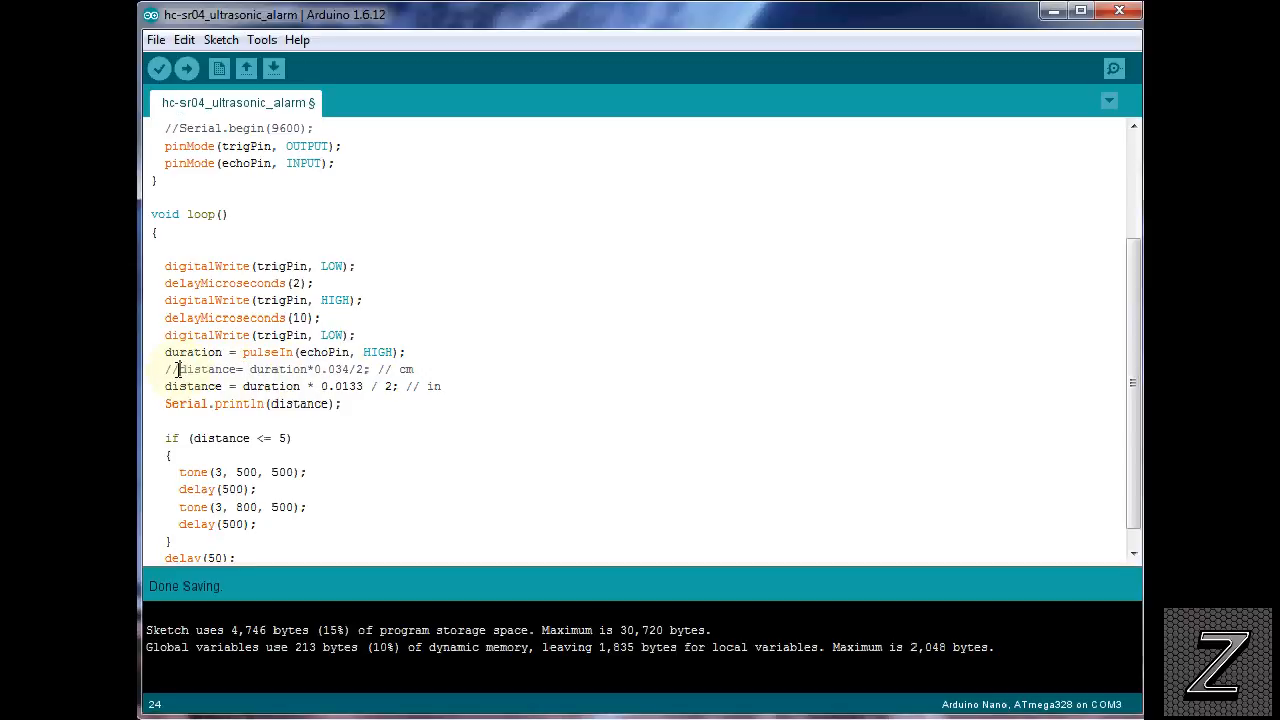
{"action": "type", "text": "//"}
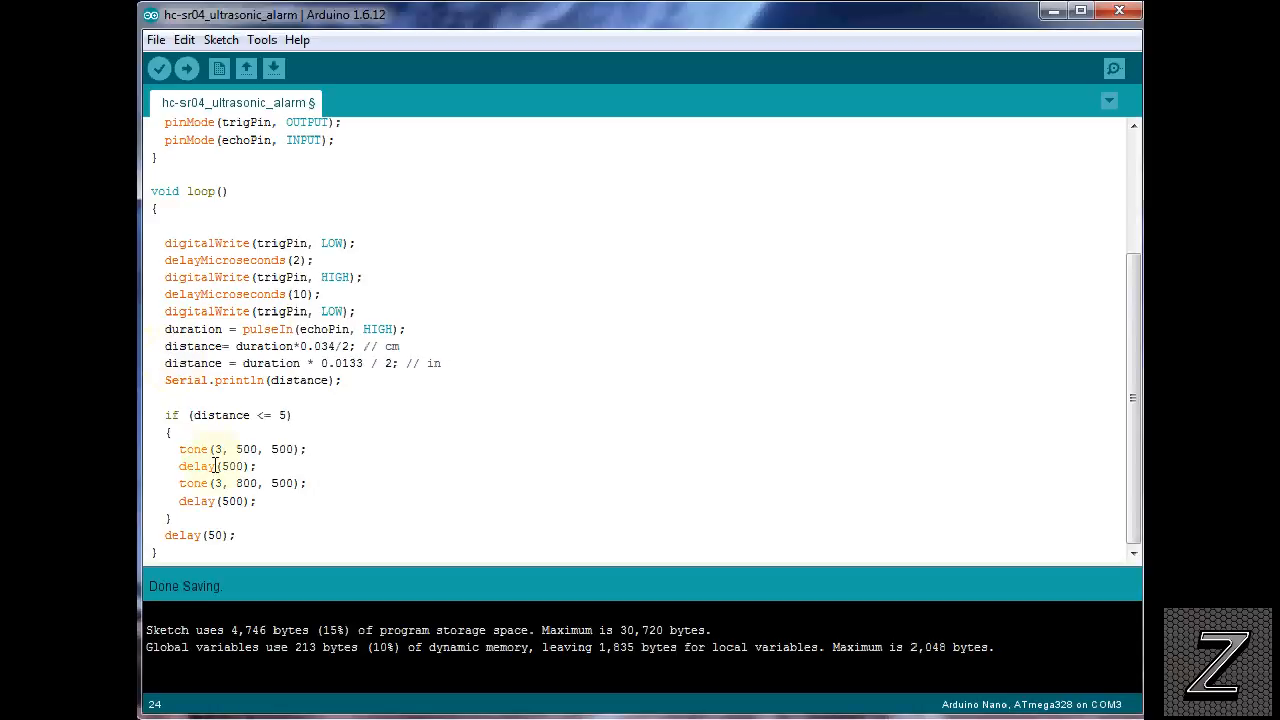
{"action": "type", "text": "//"}
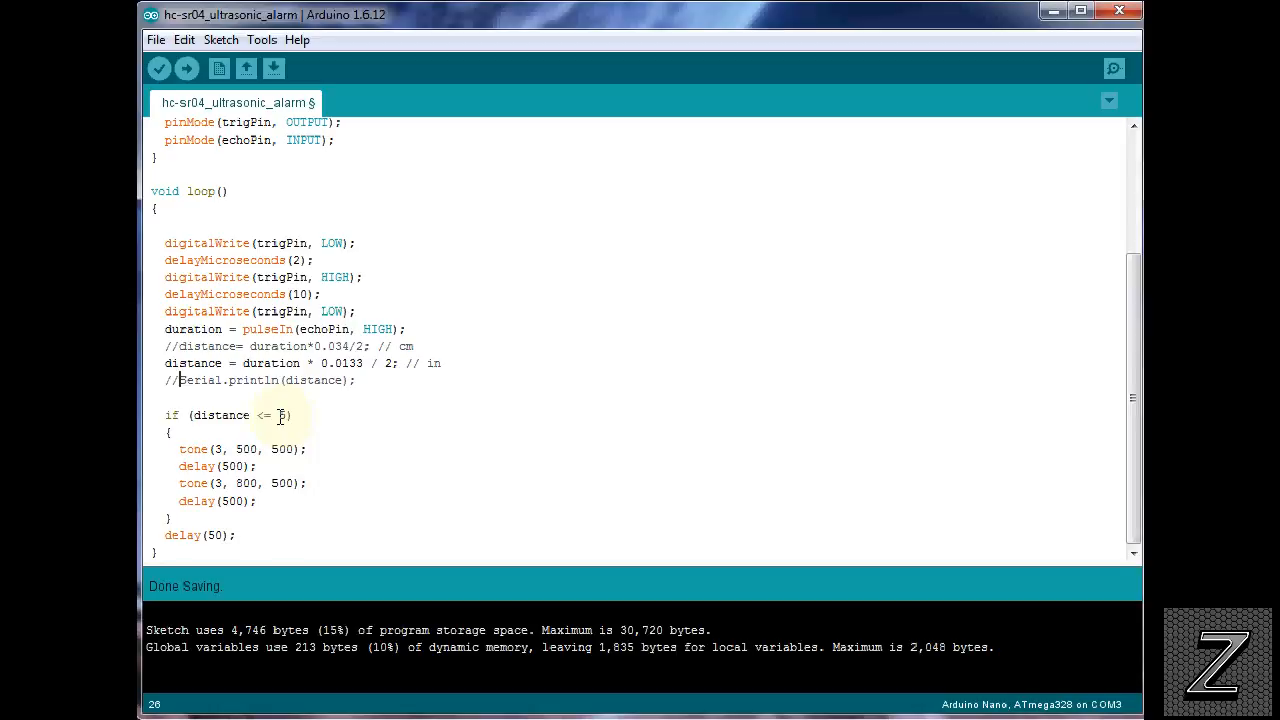
{"action": "mouse_move", "coordinate": [290, 414]}
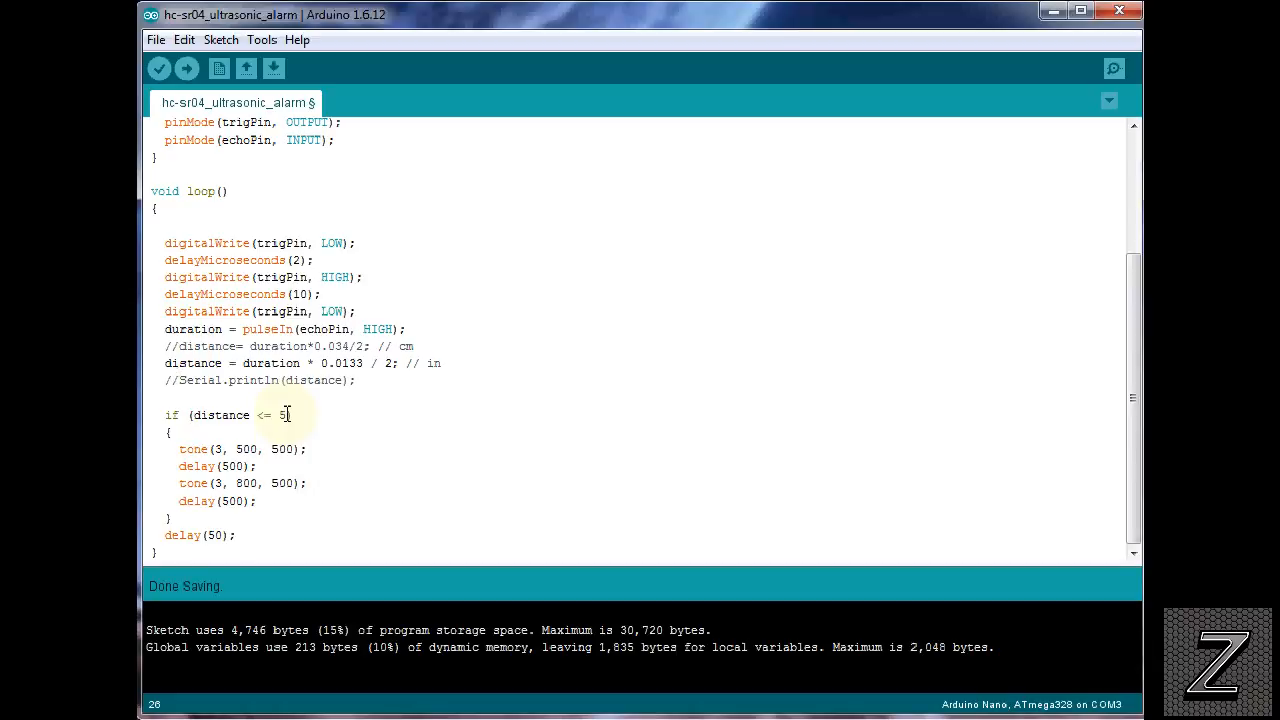
{"action": "mouse_move", "coordinate": [288, 458]}
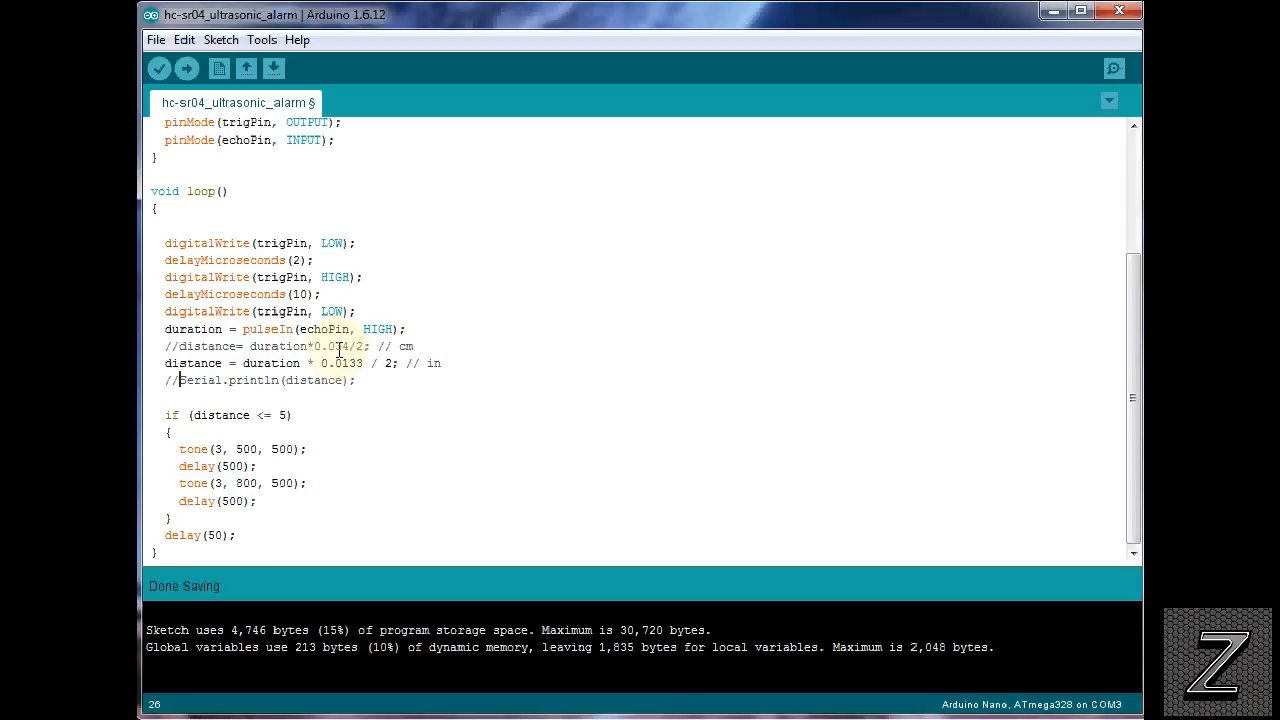
{"action": "mouse_move", "coordinate": [432, 390]}
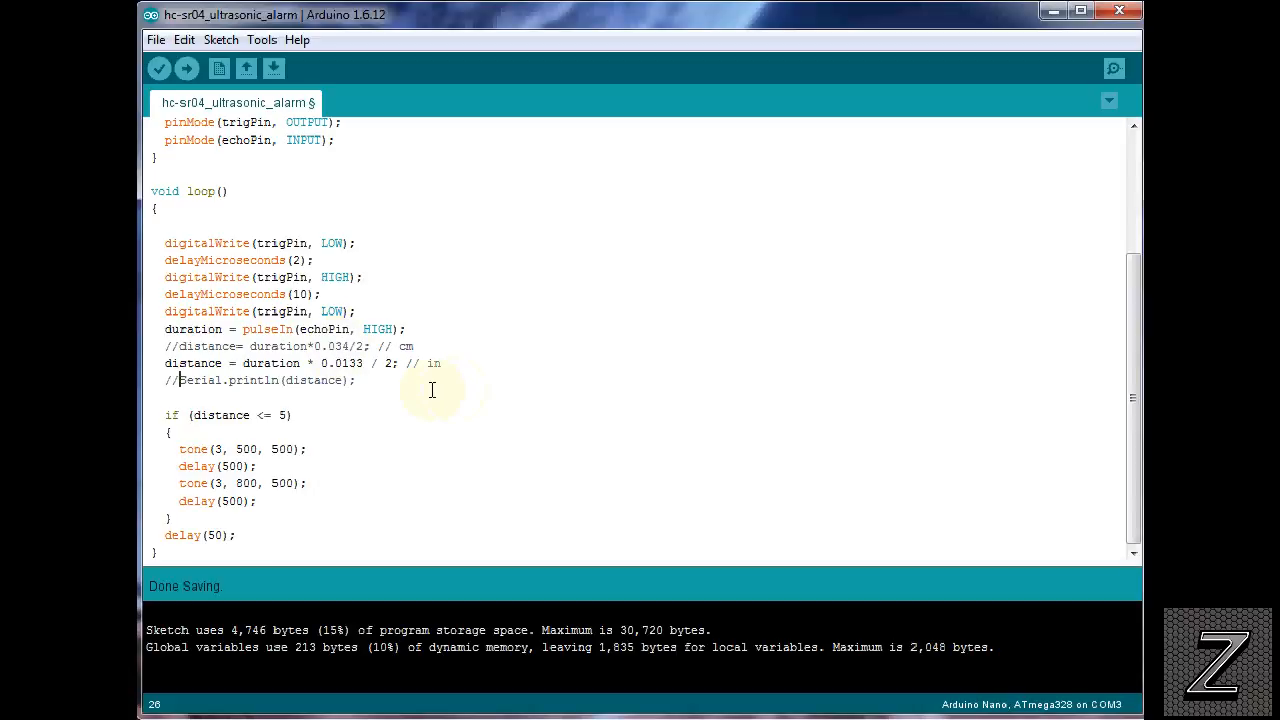
{"action": "mouse_move", "coordinate": [388, 414]}
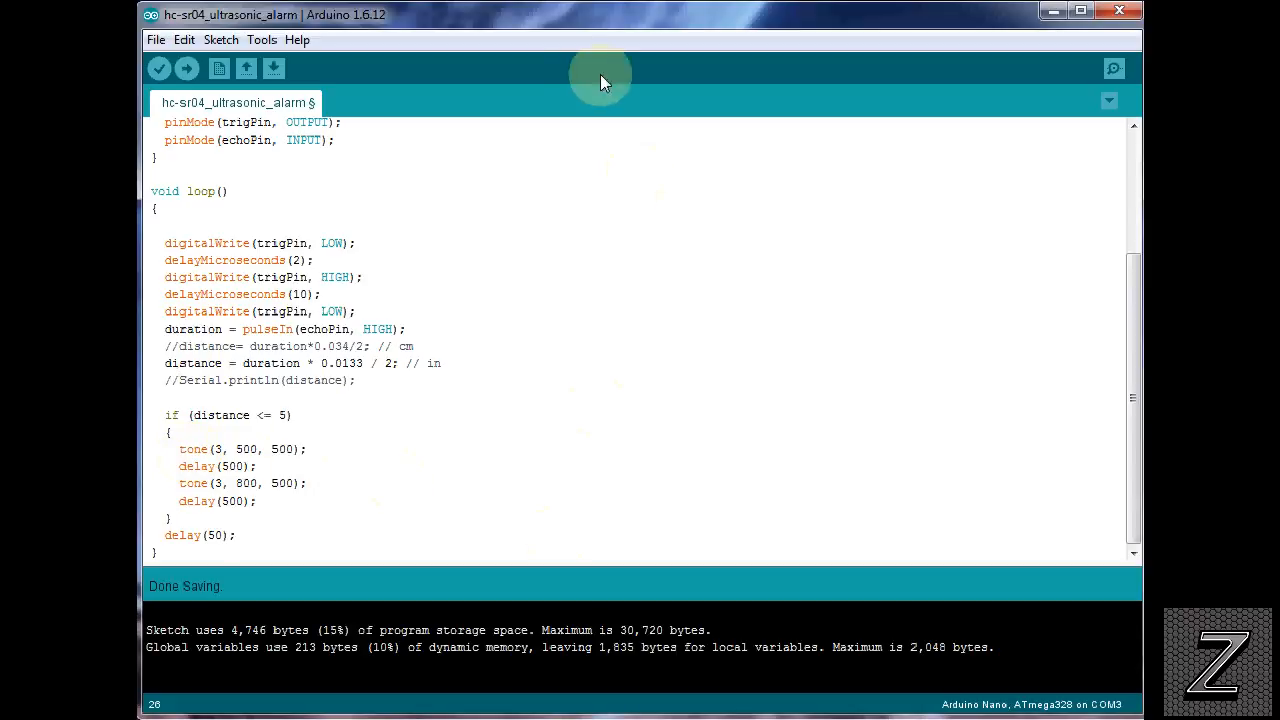
{"action": "mouse_move", "coordinate": [472, 184]}
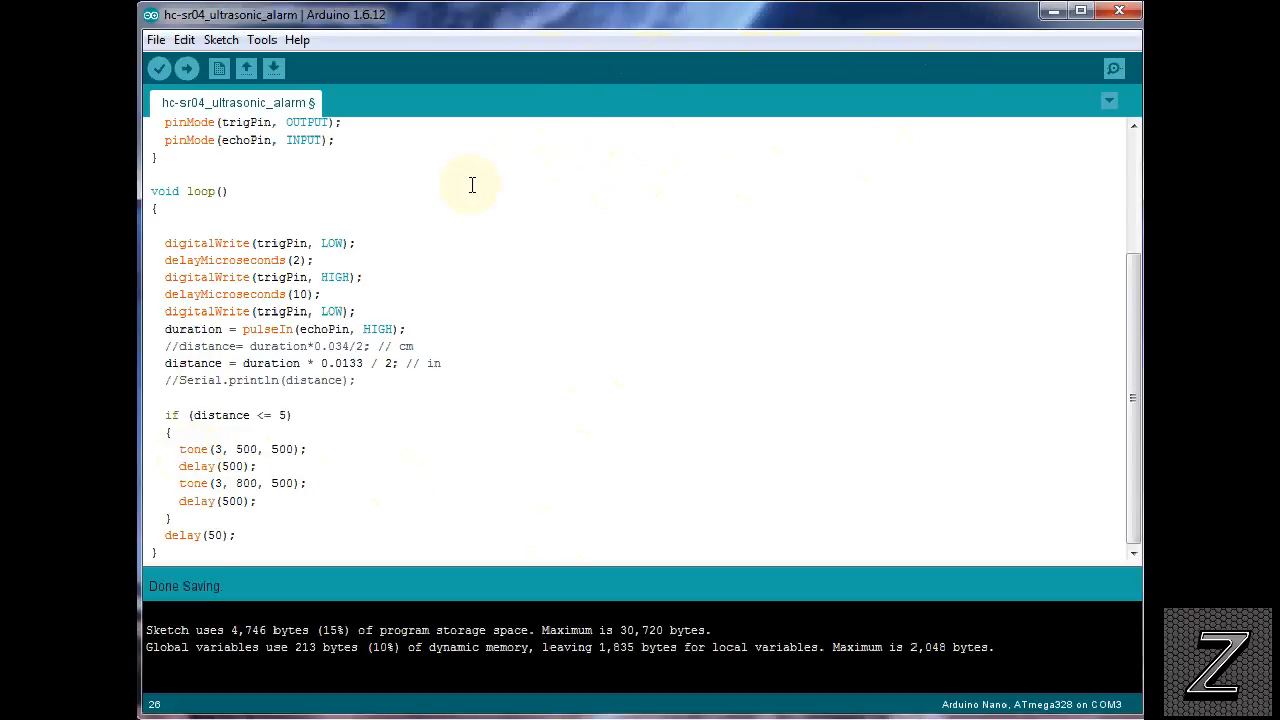
{"action": "mouse_move", "coordinate": [604, 192]}
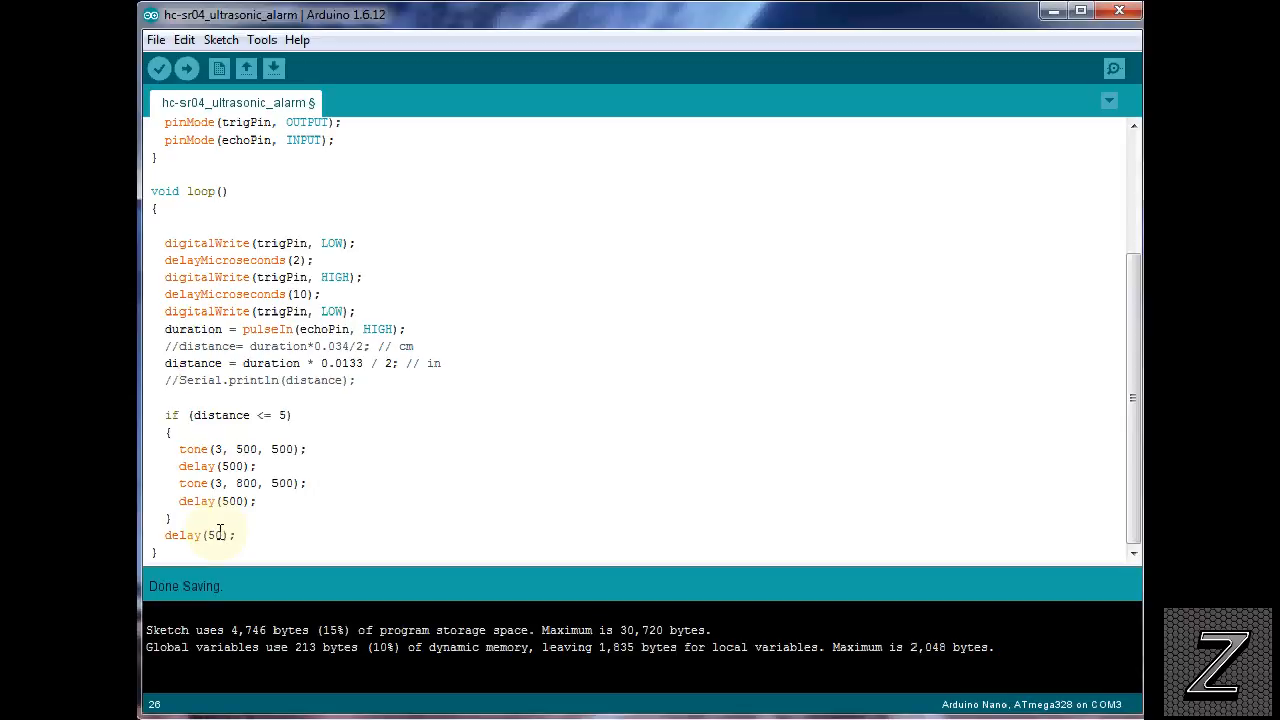
{"action": "scroll", "scroll_direction": "up", "scroll_amount": 3}
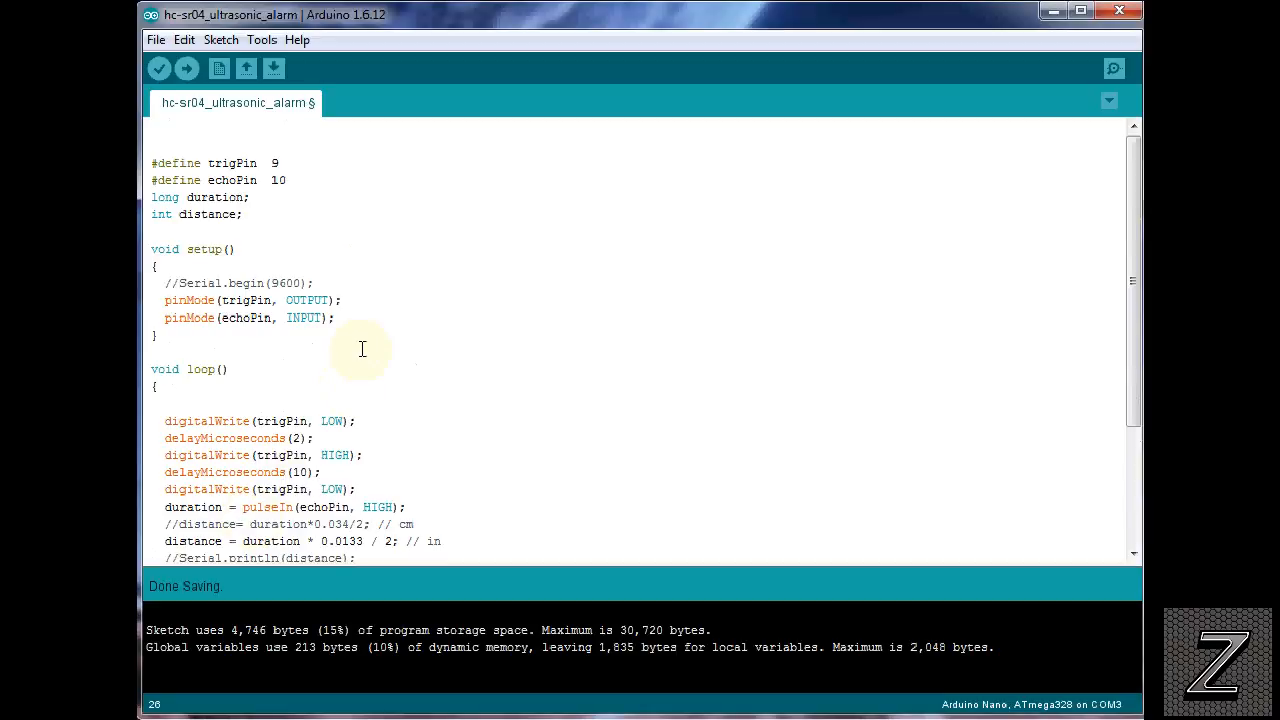
{"action": "scroll", "scroll_direction": "down", "scroll_amount": 3}
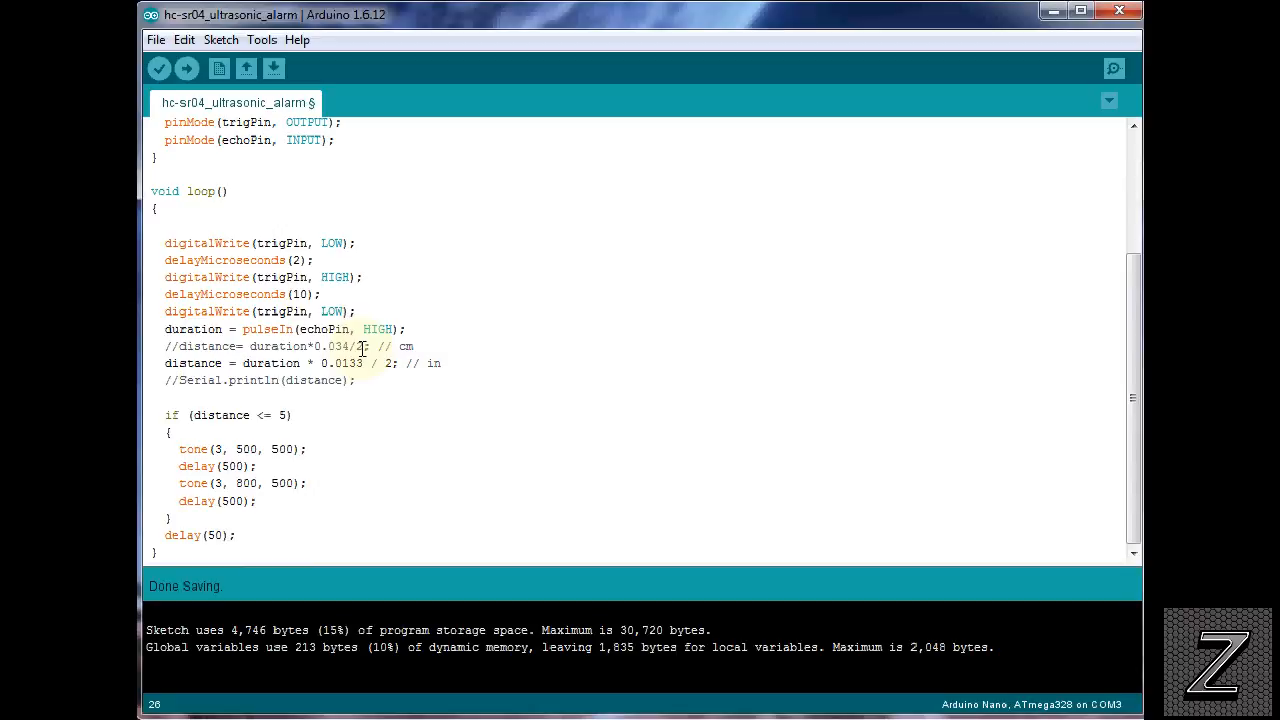
{"action": "scroll", "scroll_direction": "up", "scroll_amount": 3}
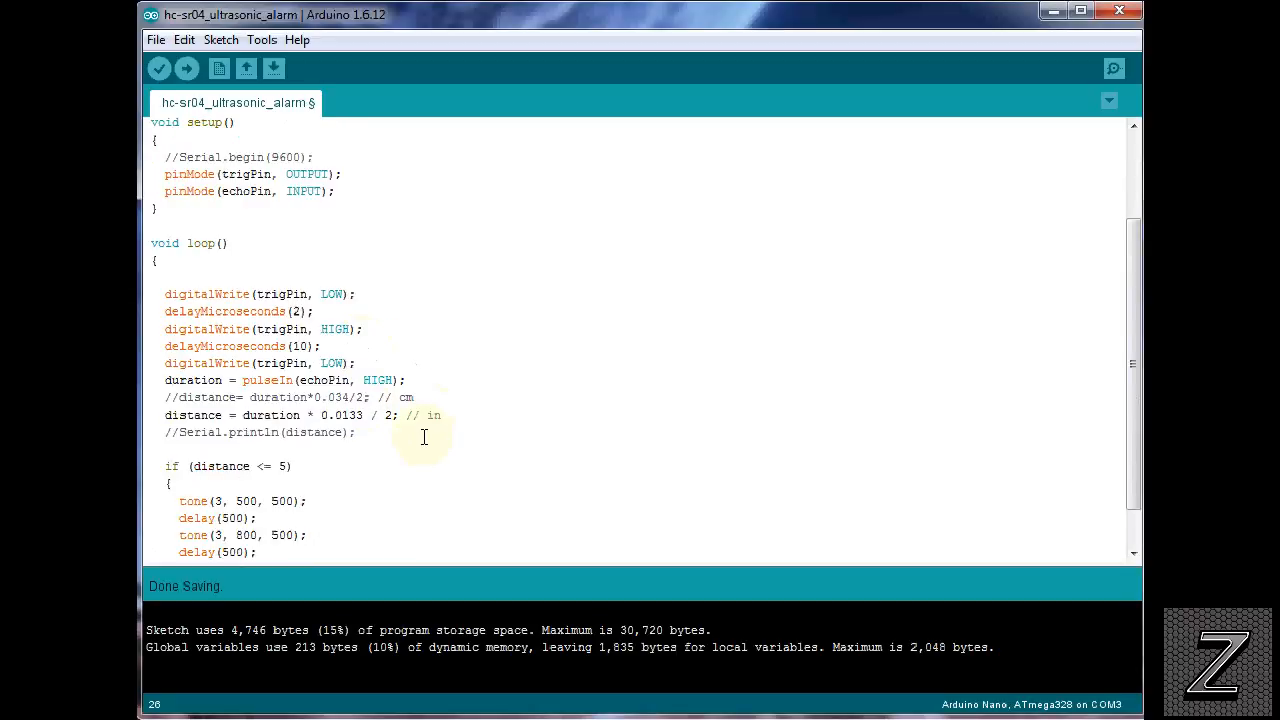
{"action": "scroll", "scroll_direction": "up", "scroll_amount": 3}
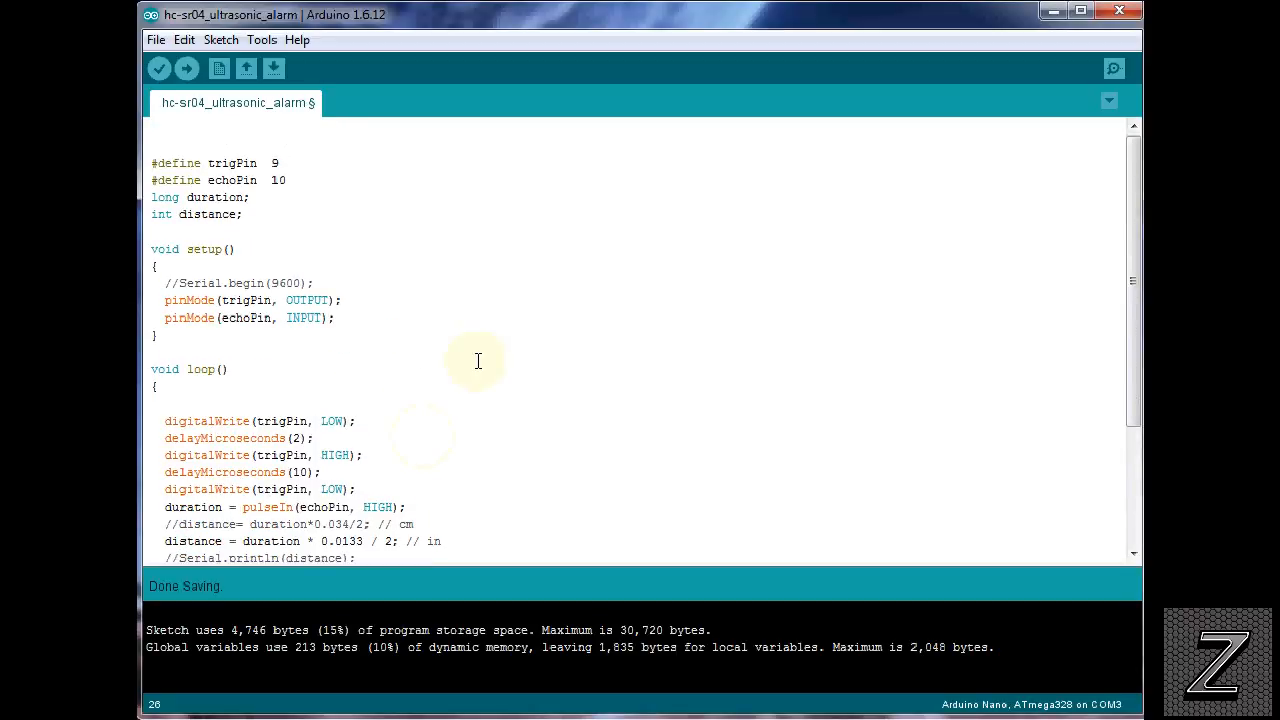
{"action": "mouse_move", "coordinate": [576, 442]}
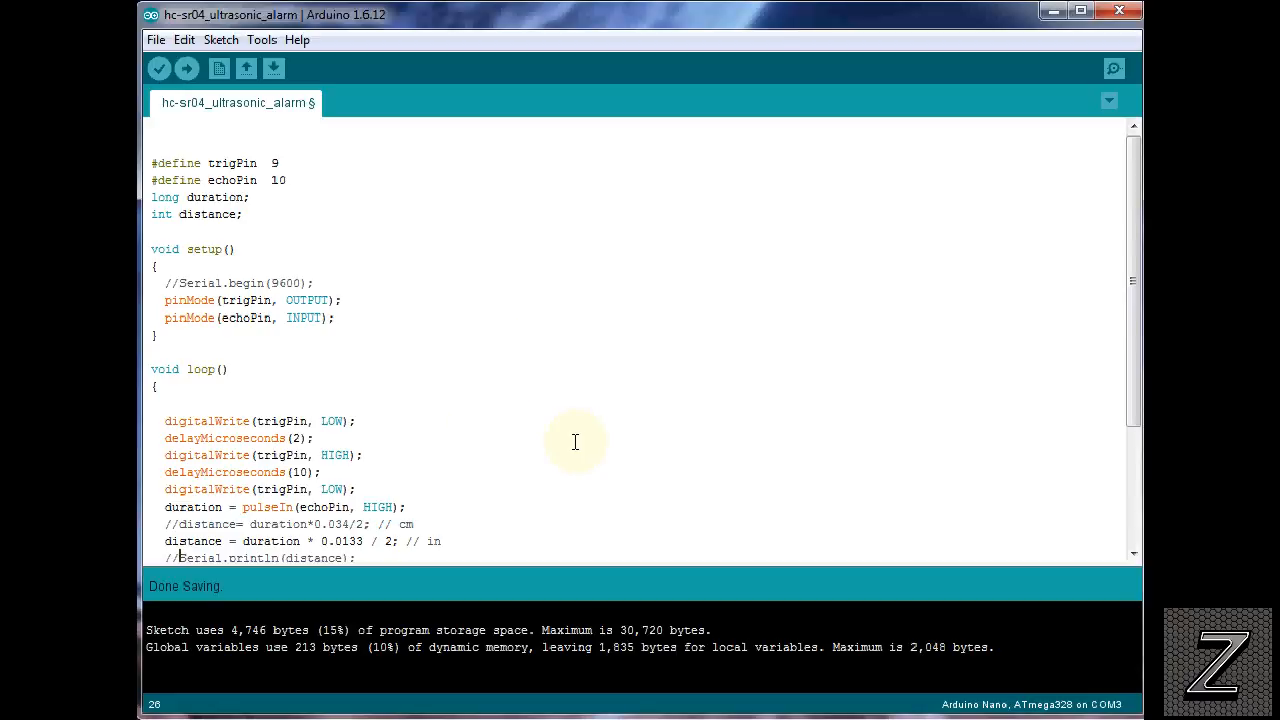
{"action": "mouse_move", "coordinate": [528, 414]}
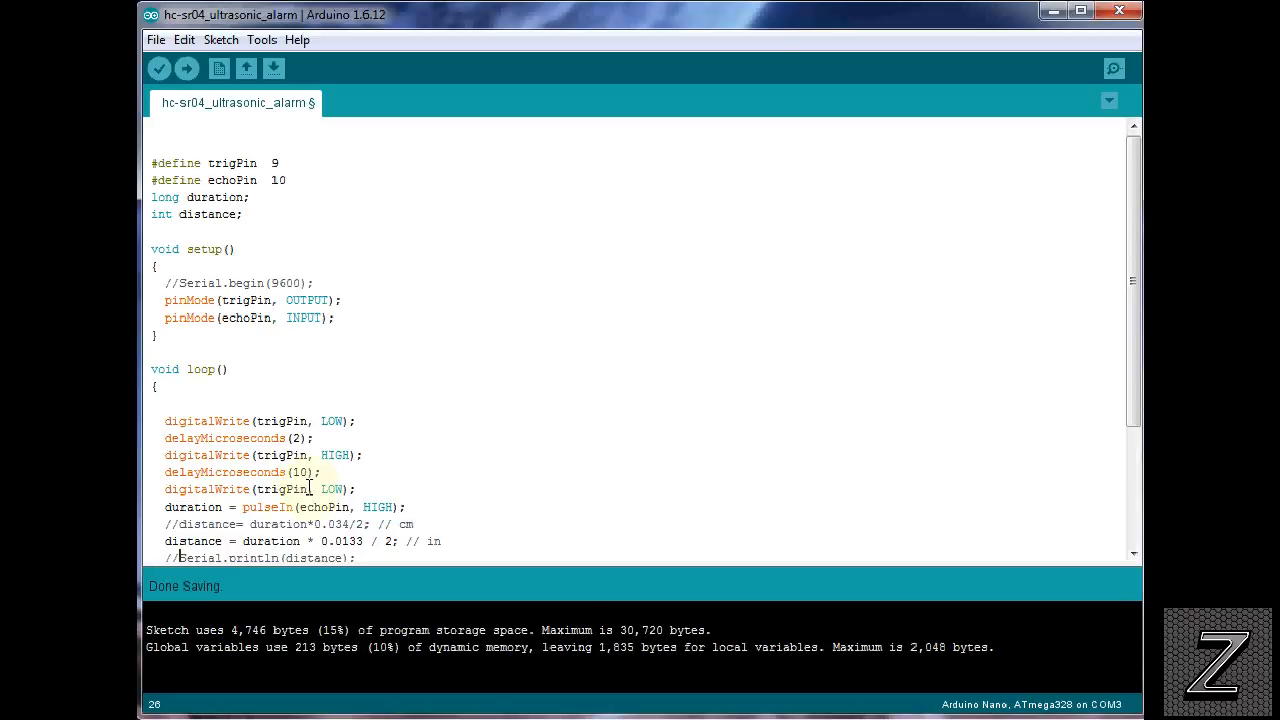
{"action": "mouse_move", "coordinate": [360, 304]}
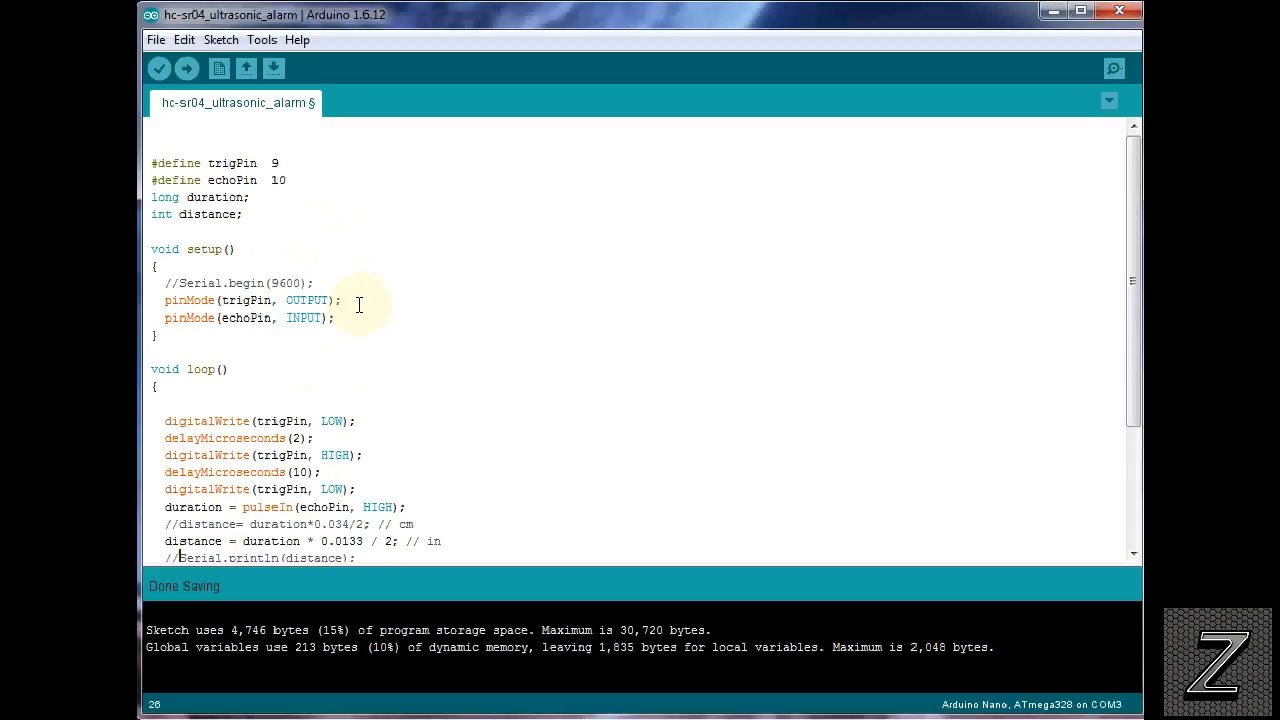
{"action": "mouse_move", "coordinate": [354, 390]}
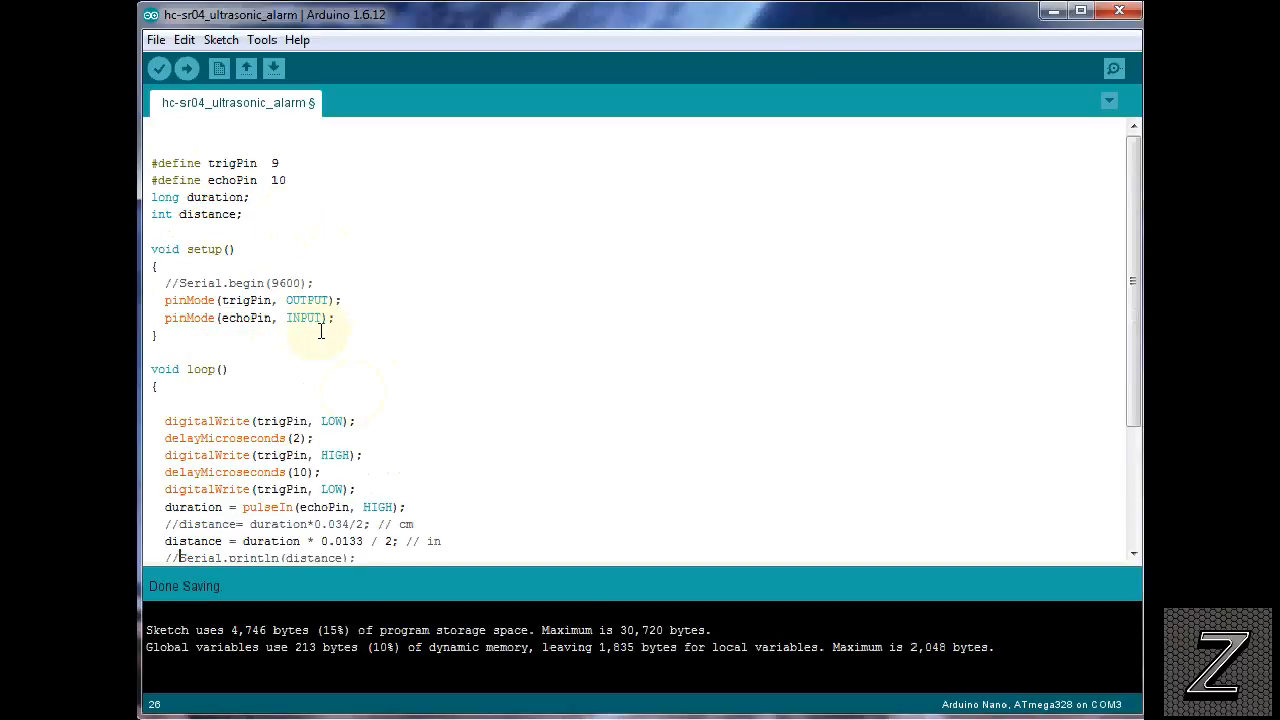
{"action": "mouse_move", "coordinate": [324, 364]}
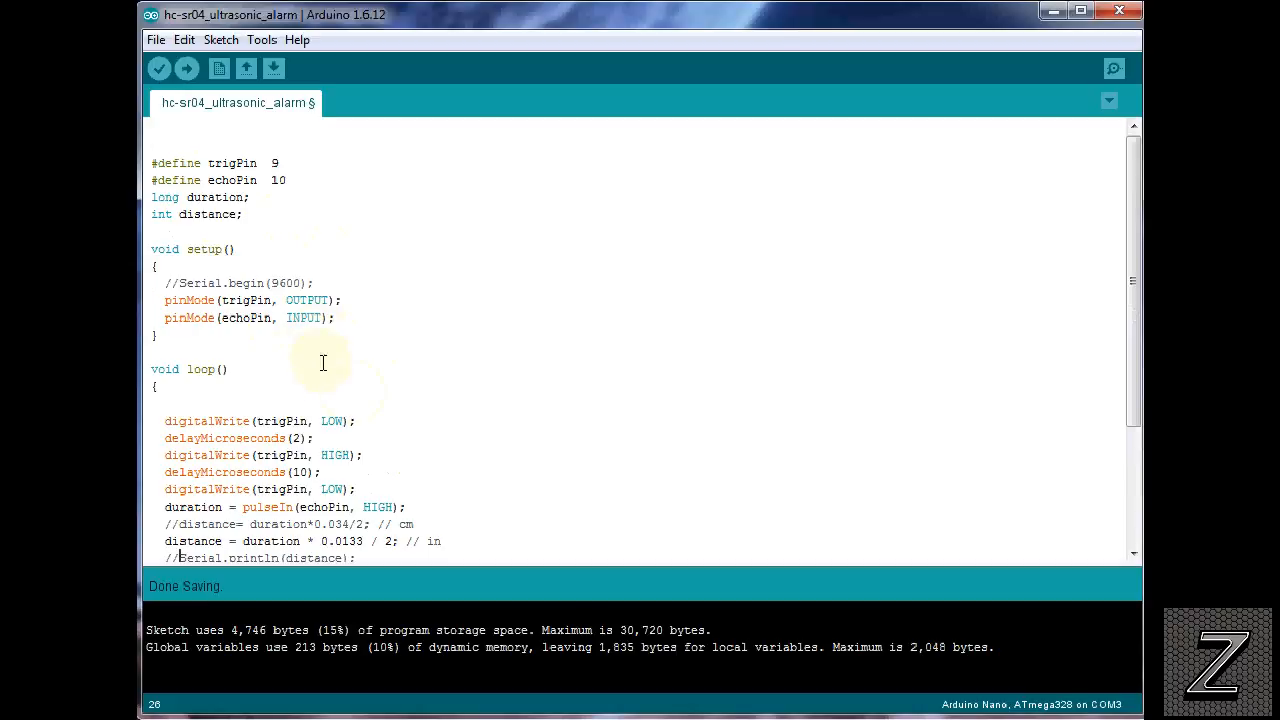
{"action": "mouse_move", "coordinate": [328, 370]}
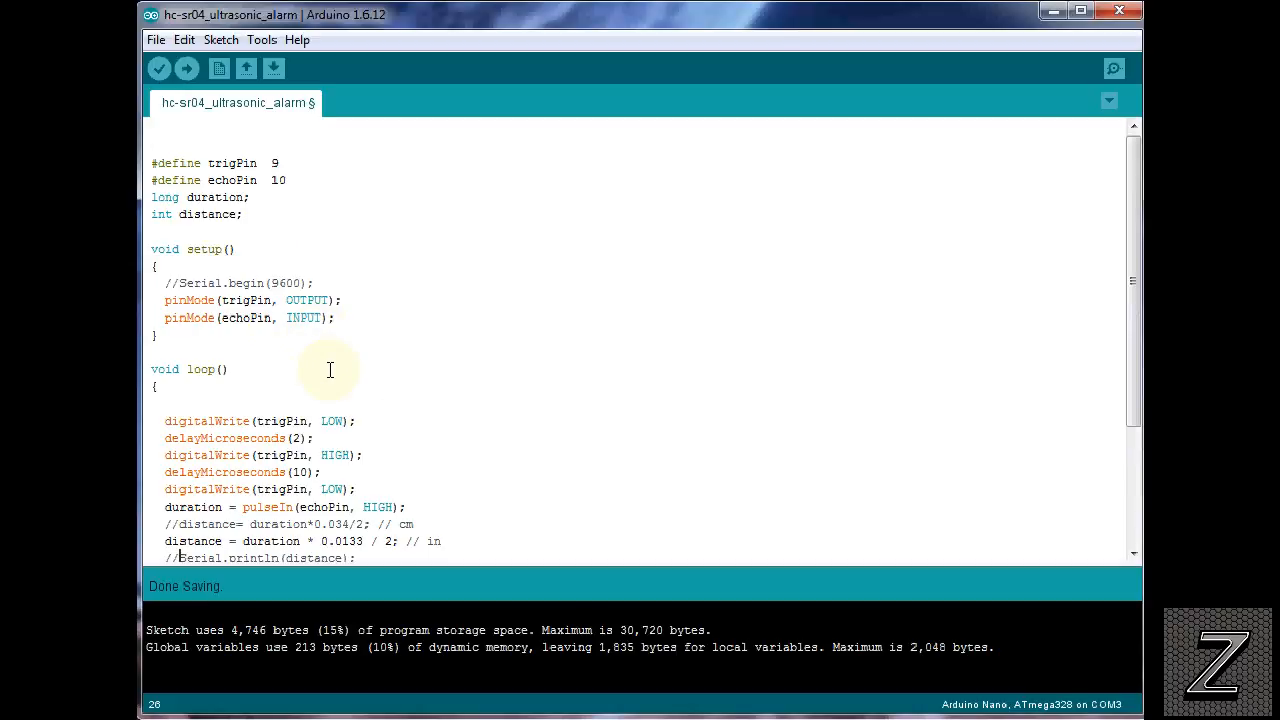
{"action": "mouse_move", "coordinate": [396, 330]}
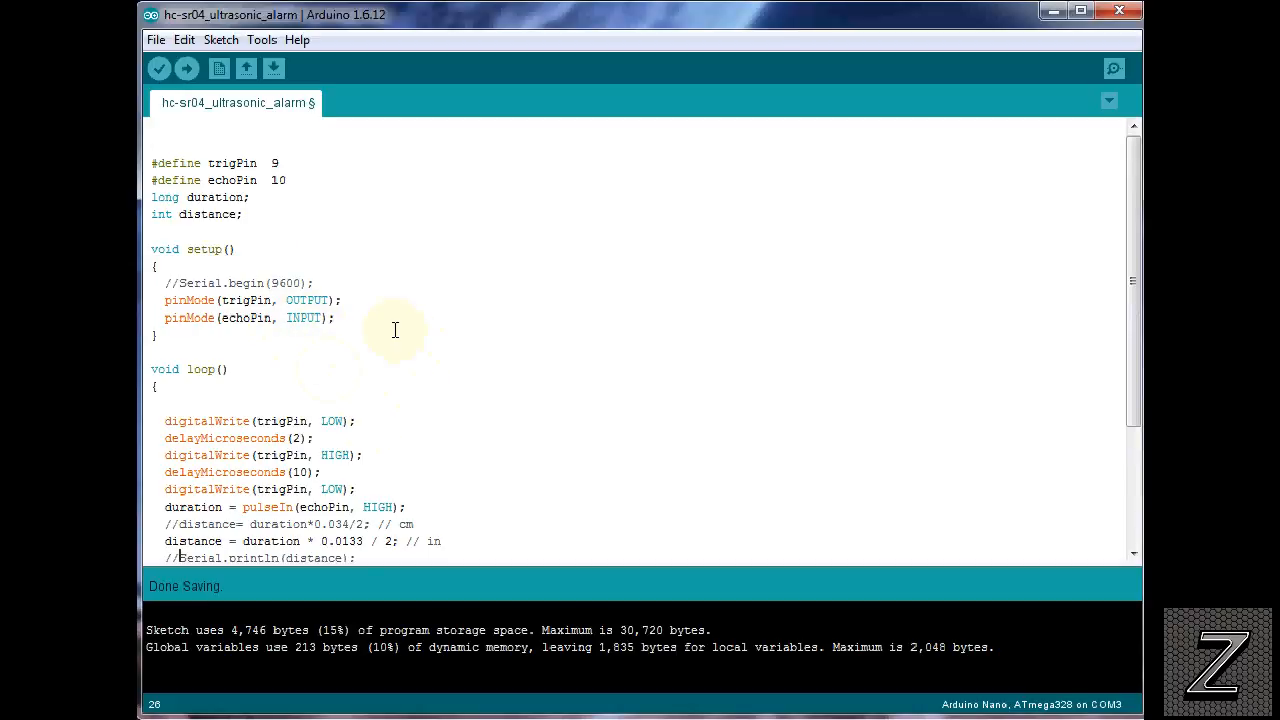
{"action": "scroll", "scroll_direction": "down", "scroll_amount": 3}
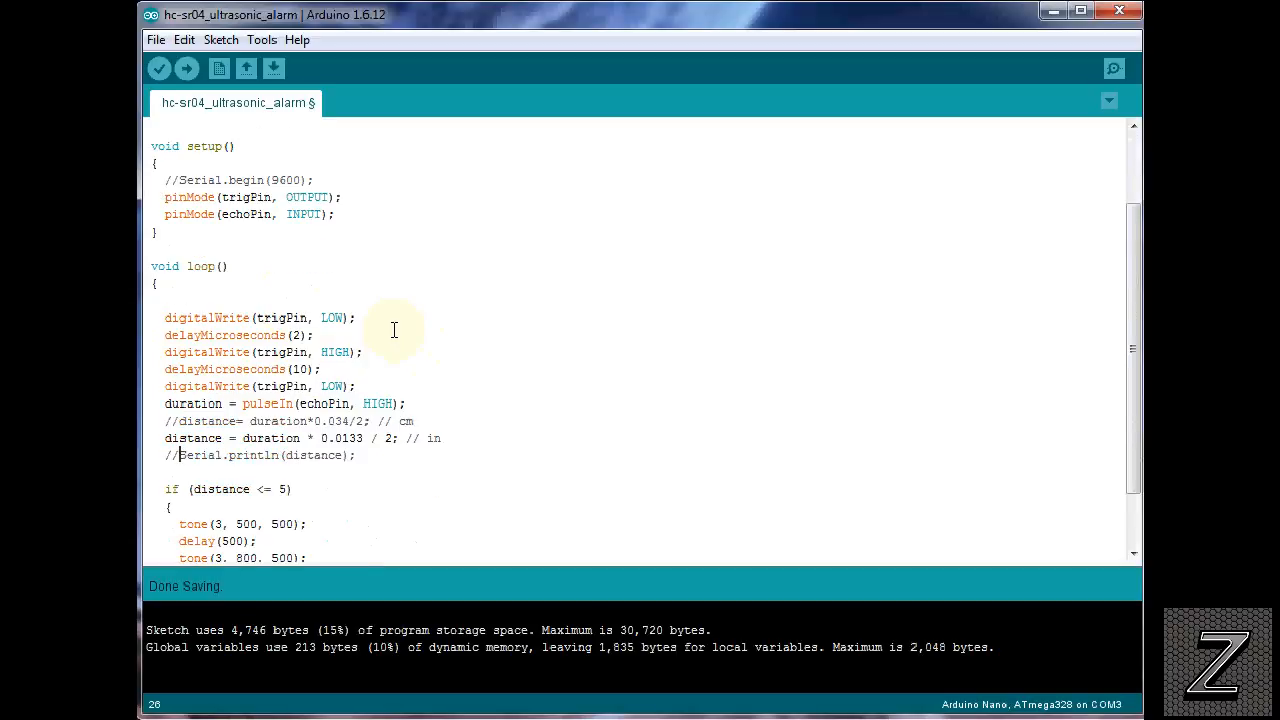
{"action": "mouse_move", "coordinate": [400, 338]}
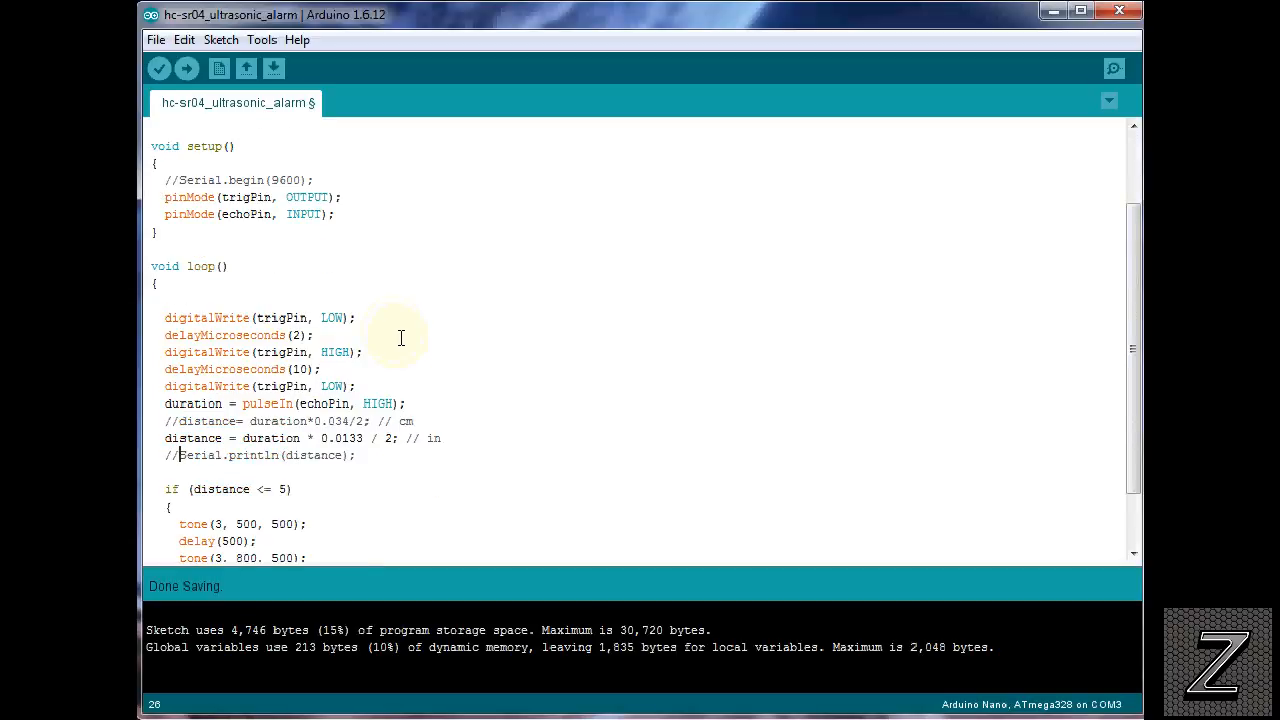